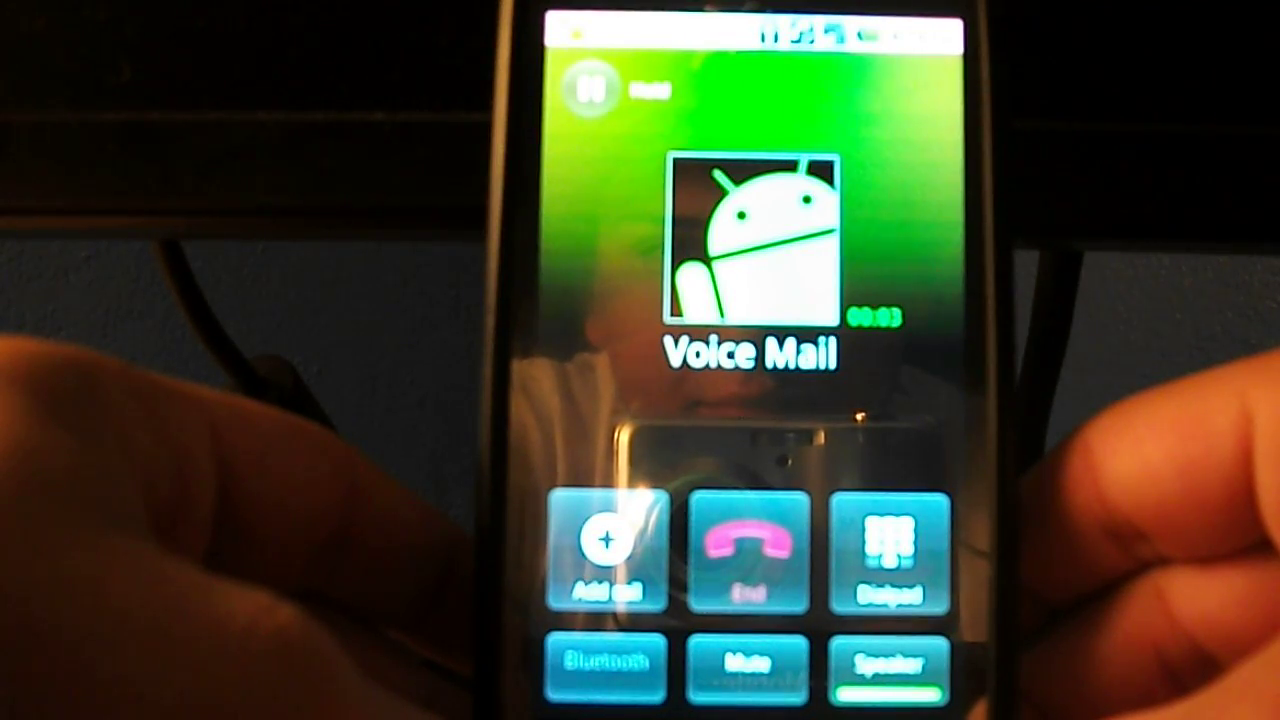
Hang up the Voice Mail call from the red End button
{"action": "left_click", "coordinate": [744, 548]}
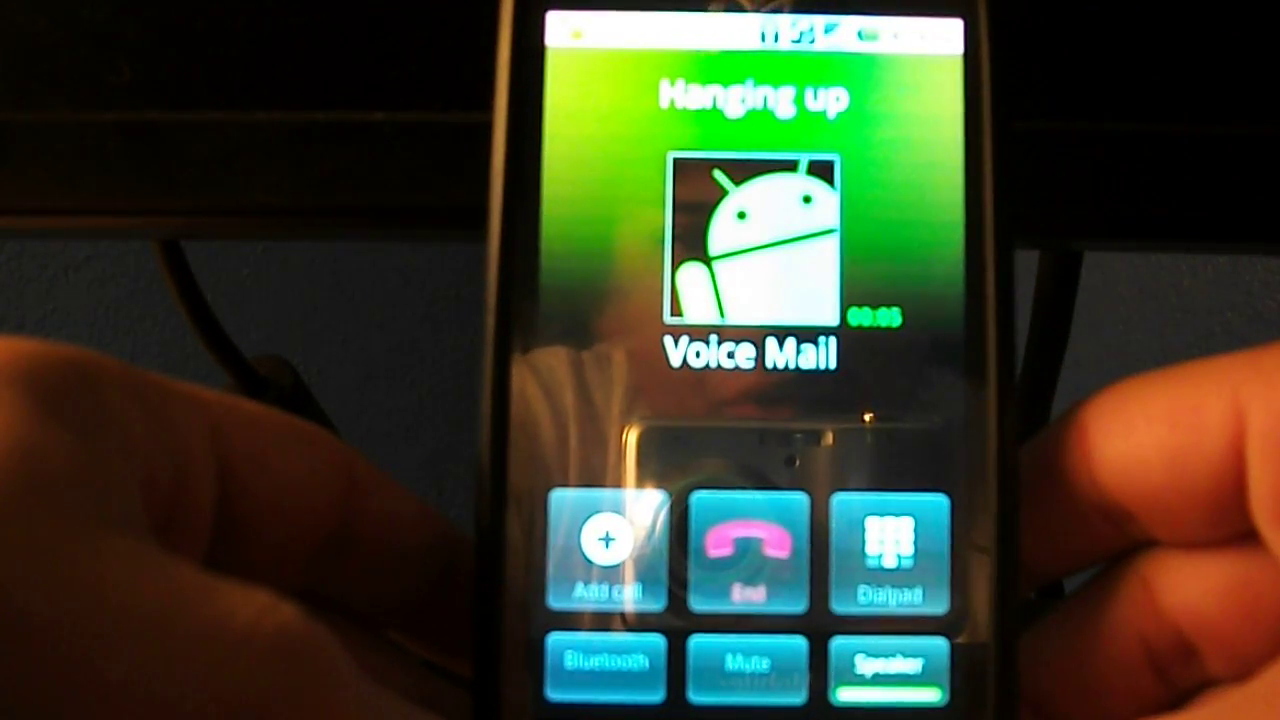
{"action": "left_click", "coordinate": [747, 543]}
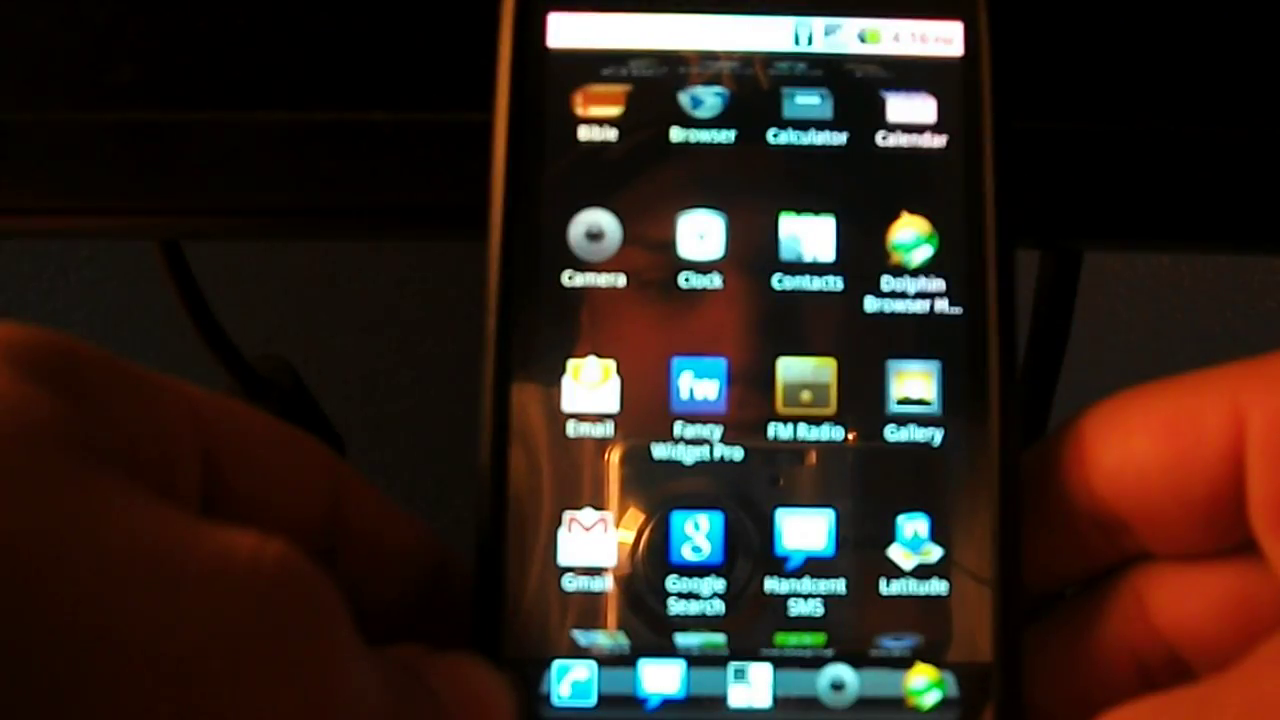
Scroll the app grid to the bottom rows with Voice Dialer, Wireless Tether and YouTube
{"action": "scroll", "scroll_direction": "down", "scroll_amount": 3}
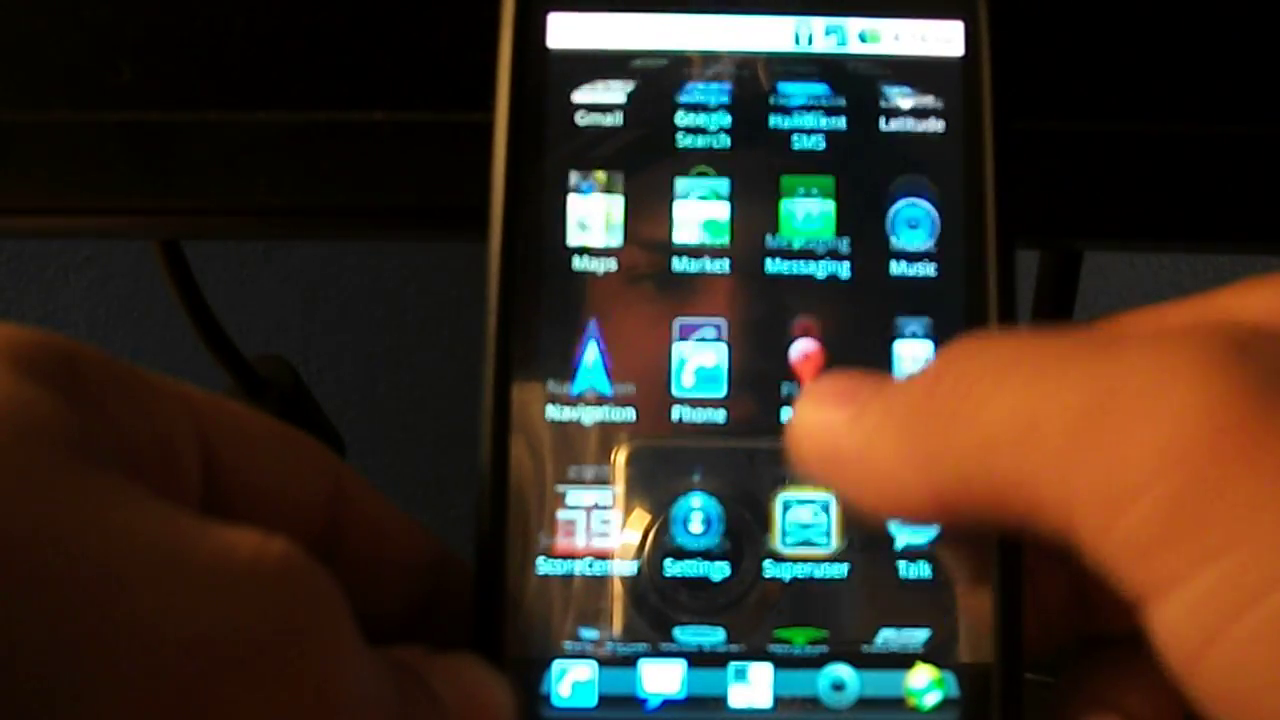
{"action": "scroll", "scroll_direction": "down", "scroll_amount": 3}
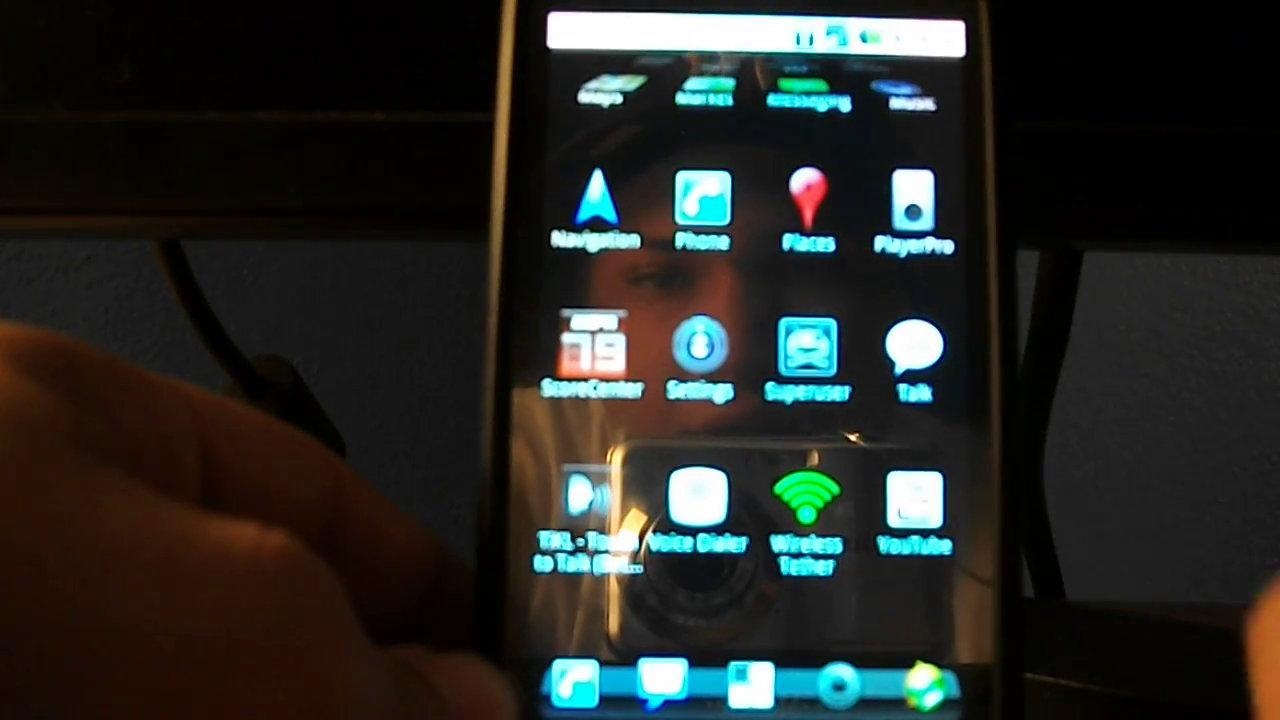
{"action": "scroll", "scroll_direction": "up", "scroll_amount": 3}
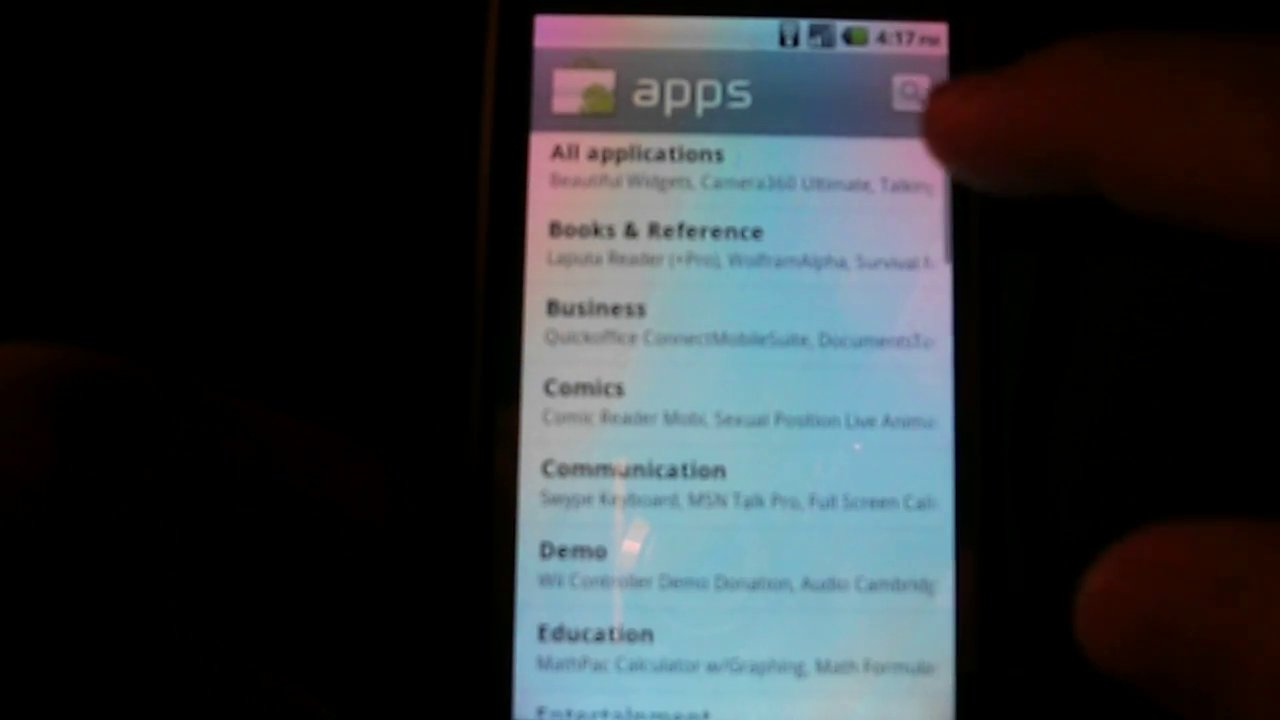
Open All applications and scroll Top paid past Beautiful Widgets and Talking Tom Cat
{"action": "left_click", "coordinate": [634, 152]}
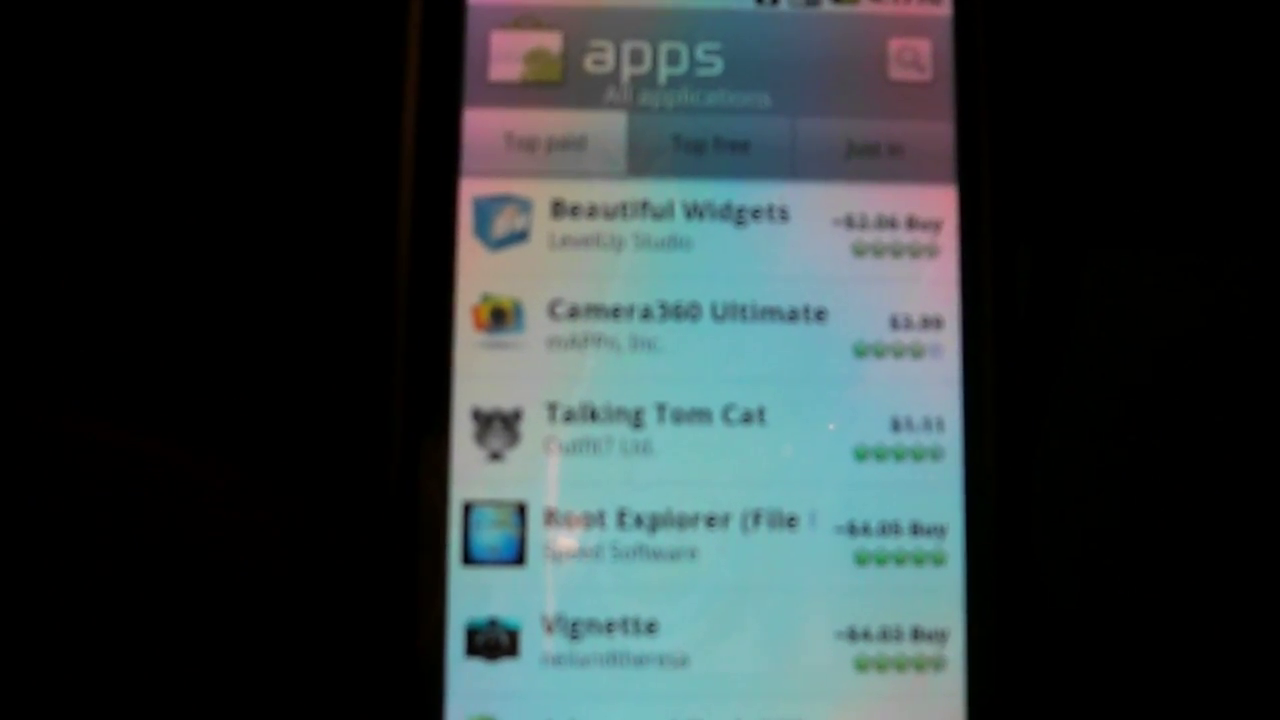
{"action": "scroll", "scroll_direction": "down", "scroll_amount": 3}
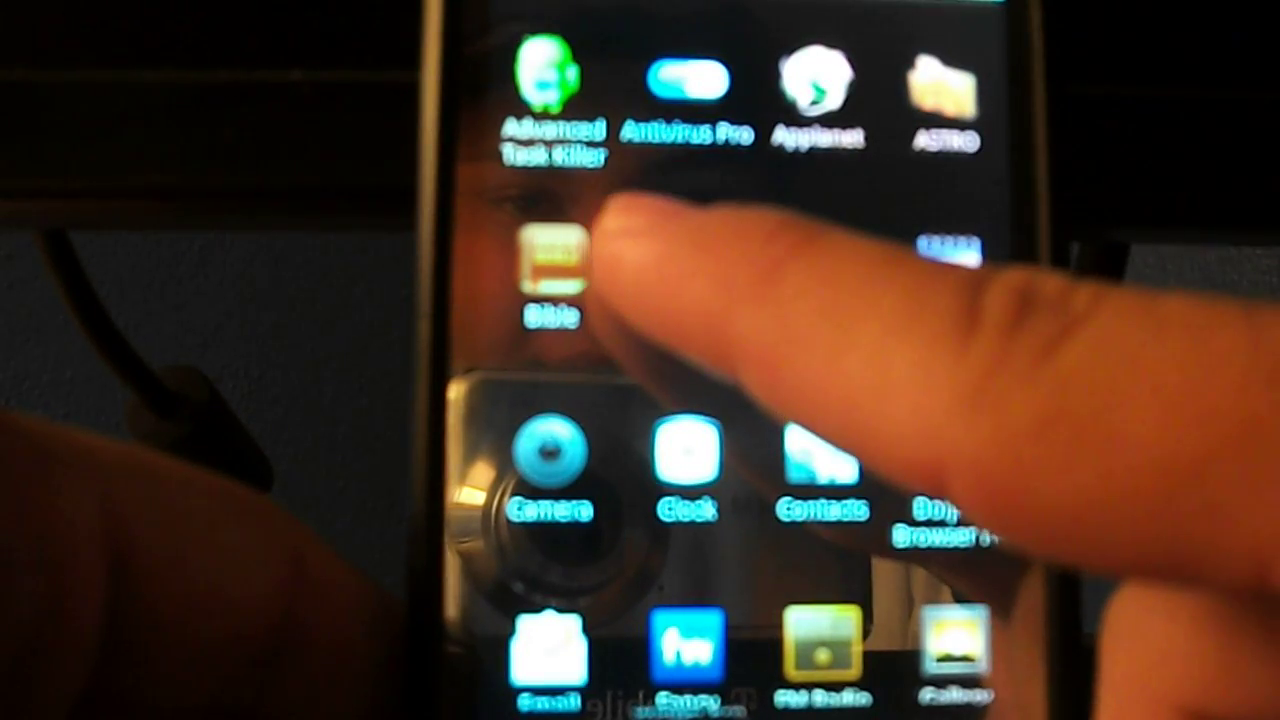
Scroll the app drawer past Email and Gmail to Maps, Market and Navigation
{"action": "scroll", "scroll_direction": "up", "scroll_amount": 3}
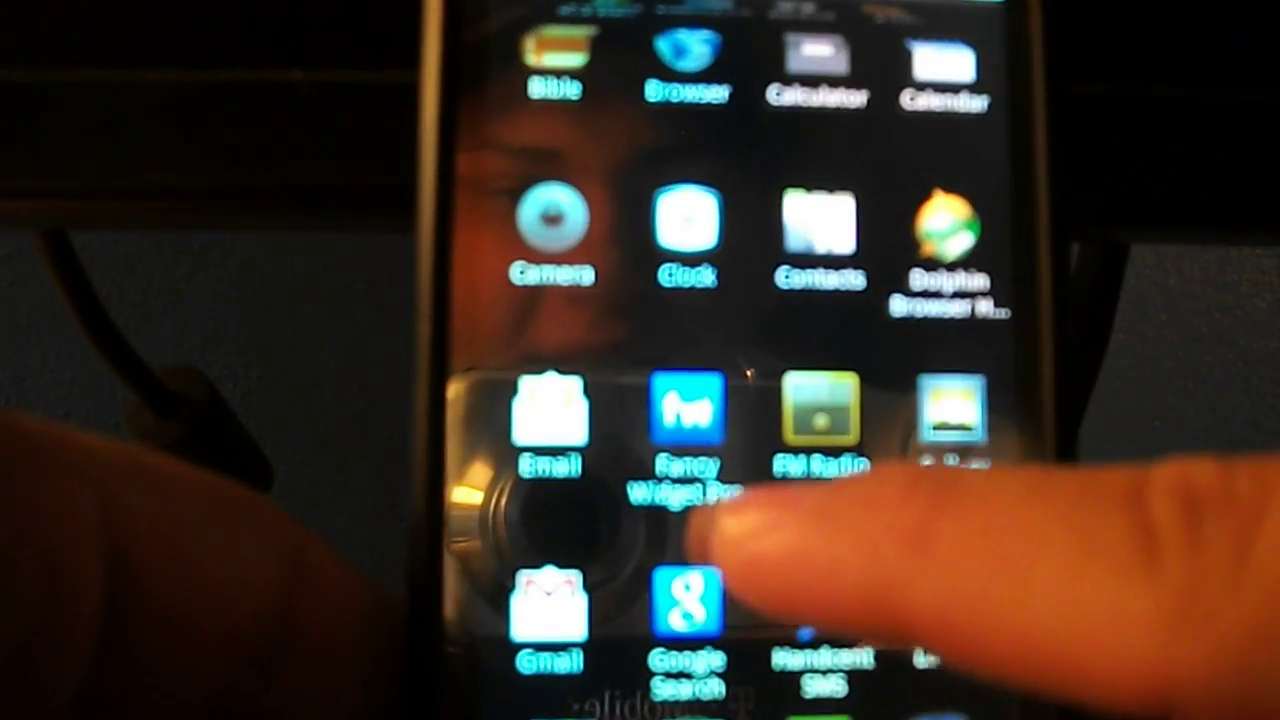
{"action": "scroll", "scroll_direction": "up", "scroll_amount": 3}
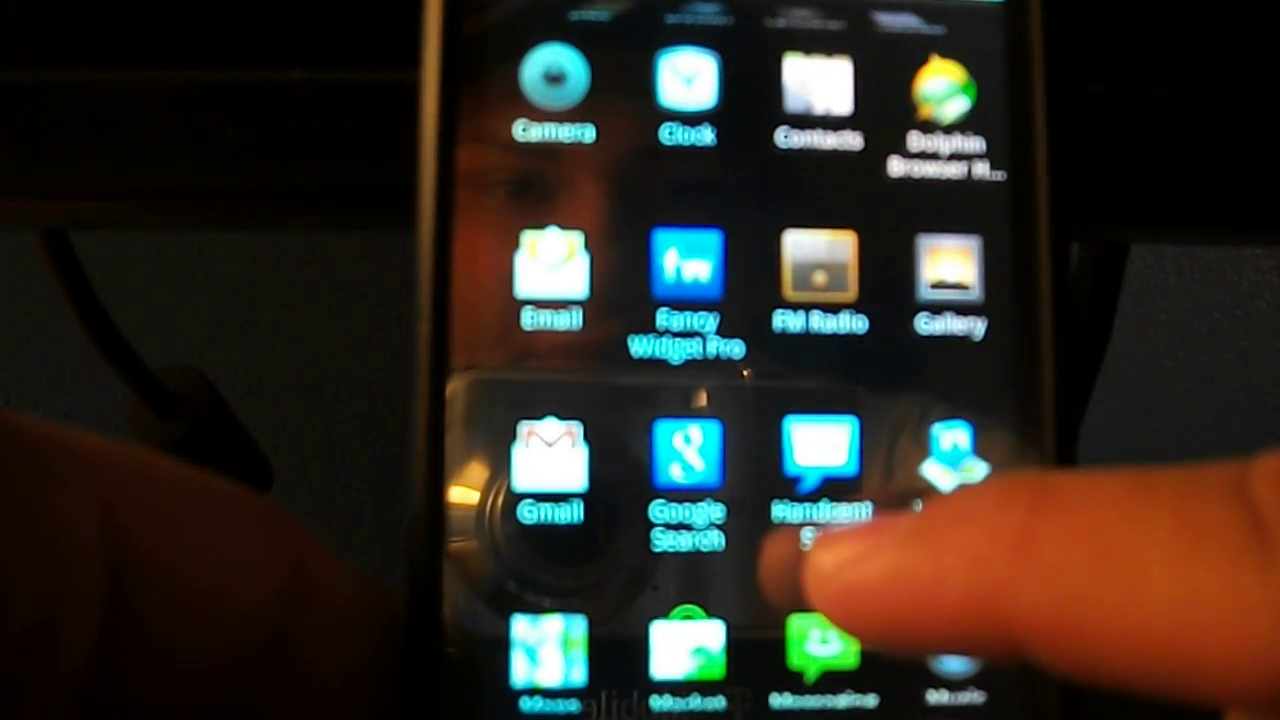
{"action": "scroll", "scroll_direction": "up", "scroll_amount": 3}
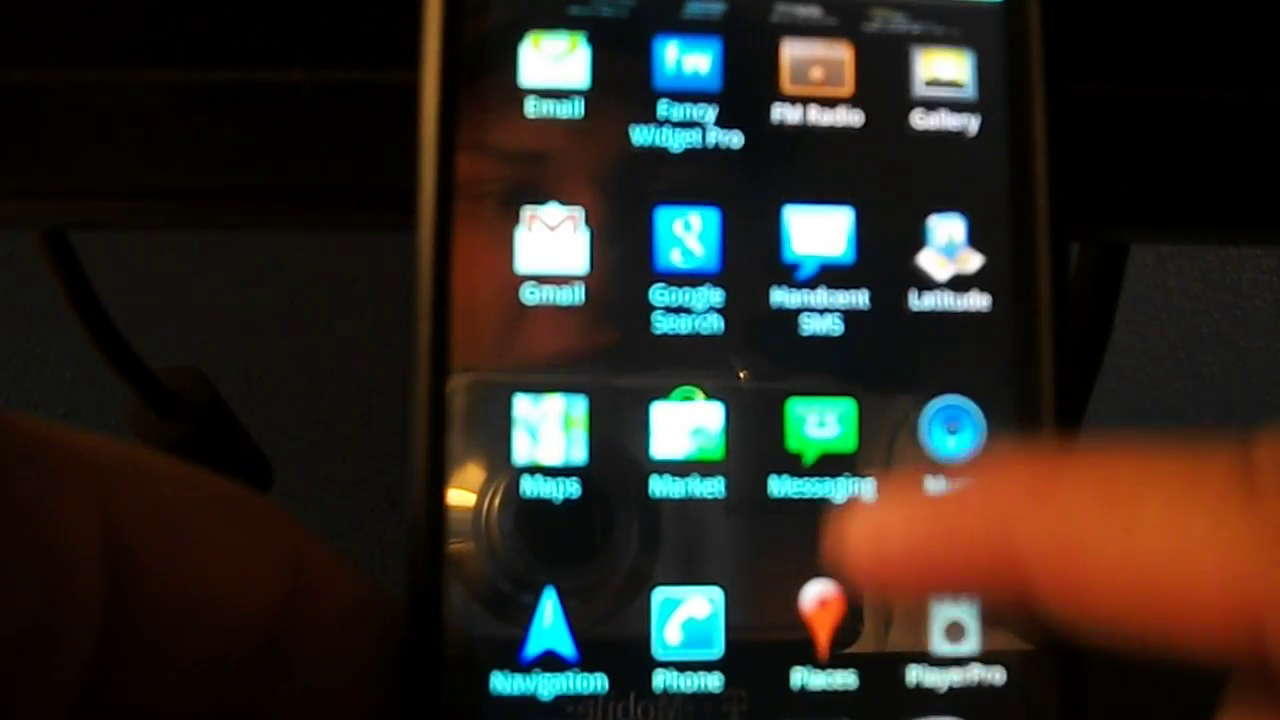